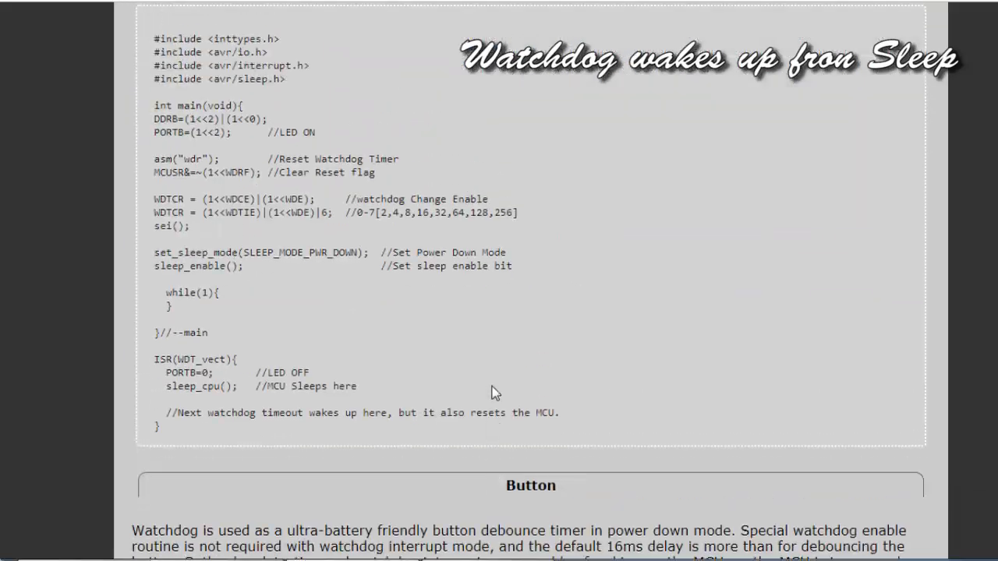
Bring the Notepad++ window showing Watchdog_Attiny13.c to the front, leaving the browser listing.
click(721, 12)
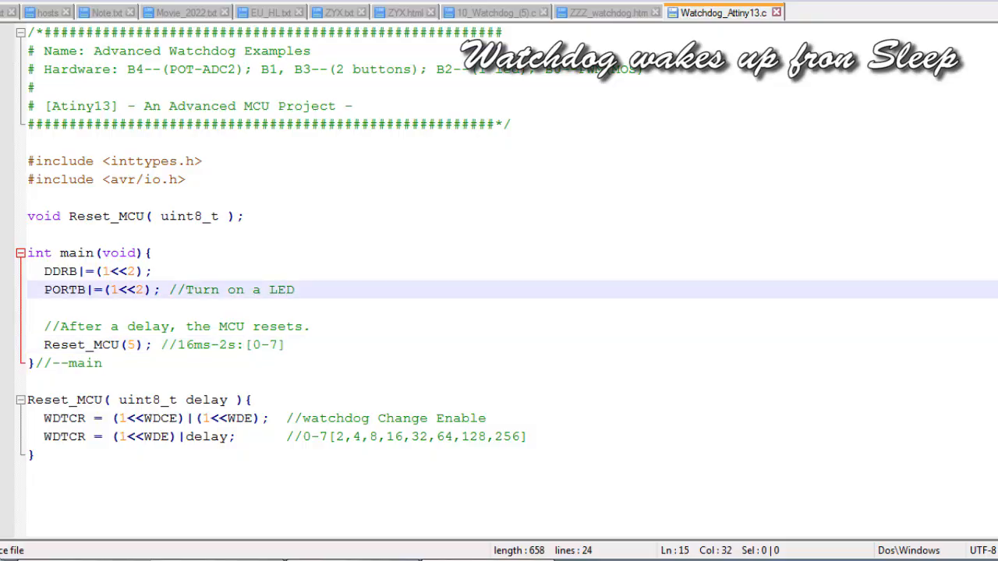